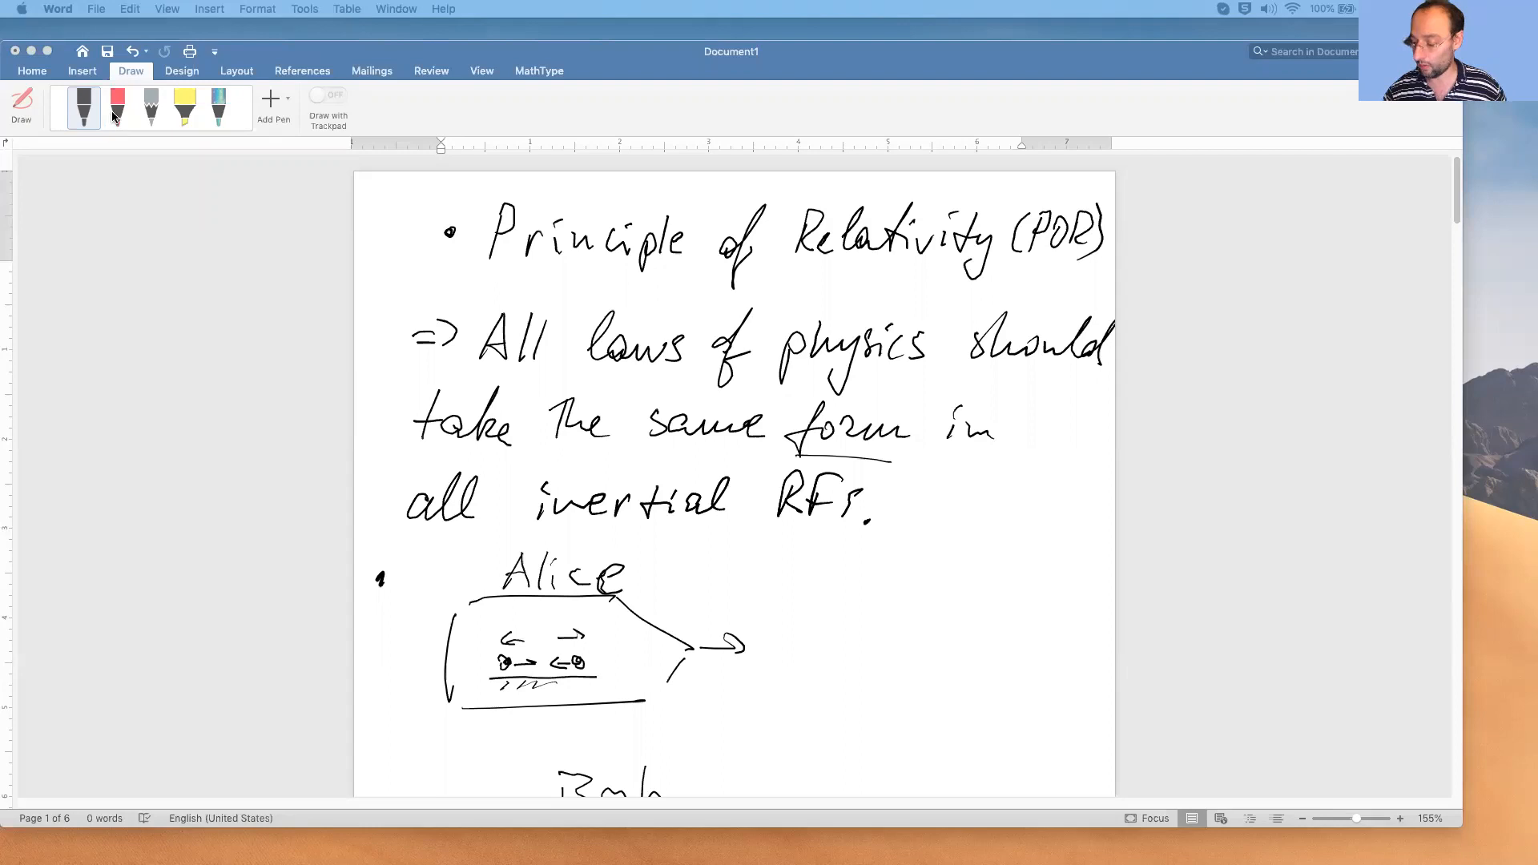
Underline the handwritten 'Principle of Relativity (POR)' heading with a red freehand pen stroke.
click(84, 107)
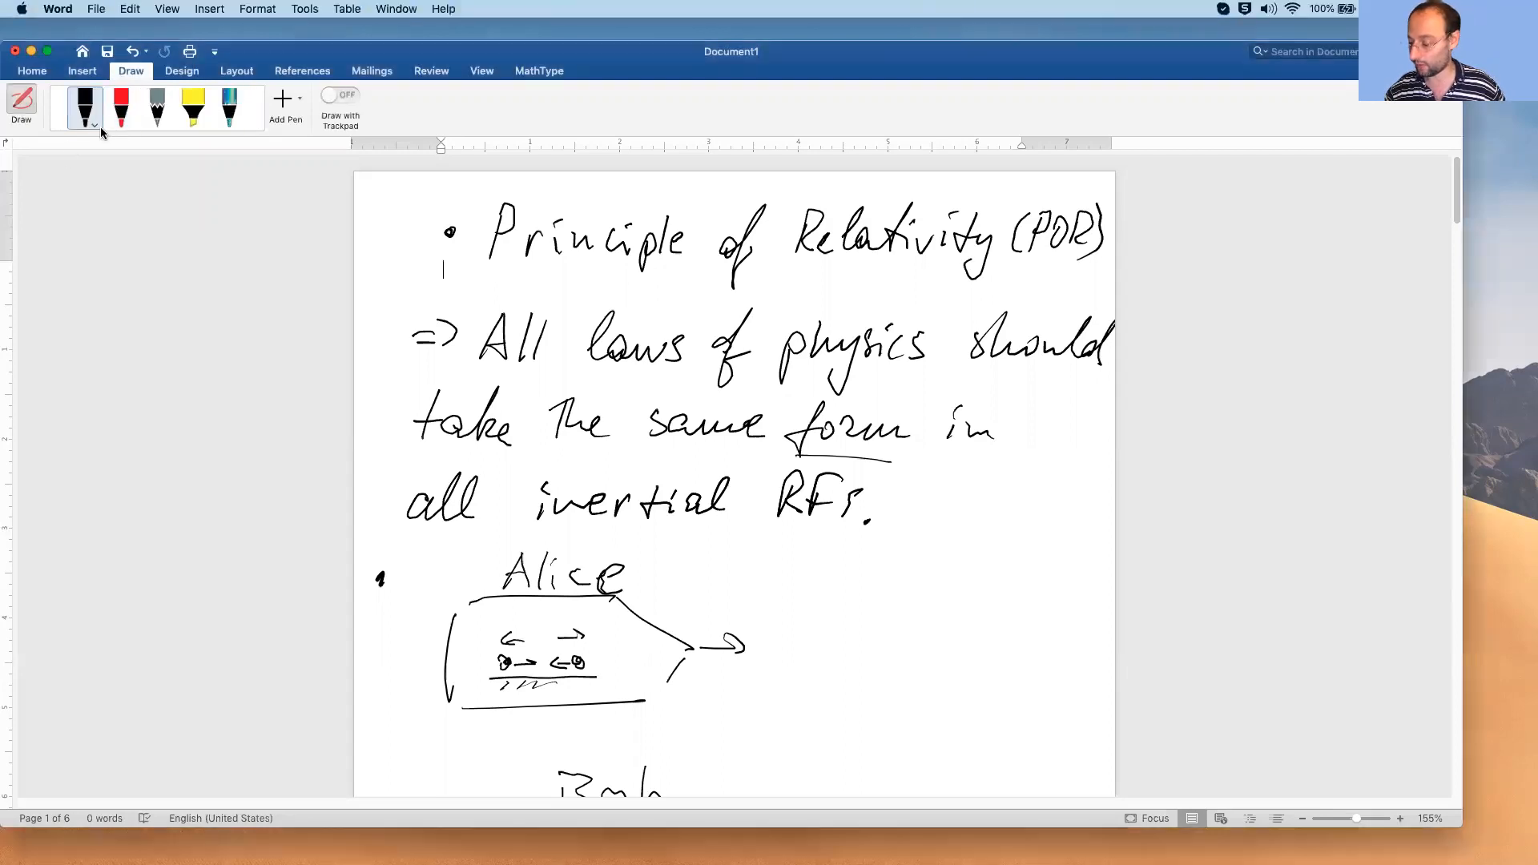
click(121, 108)
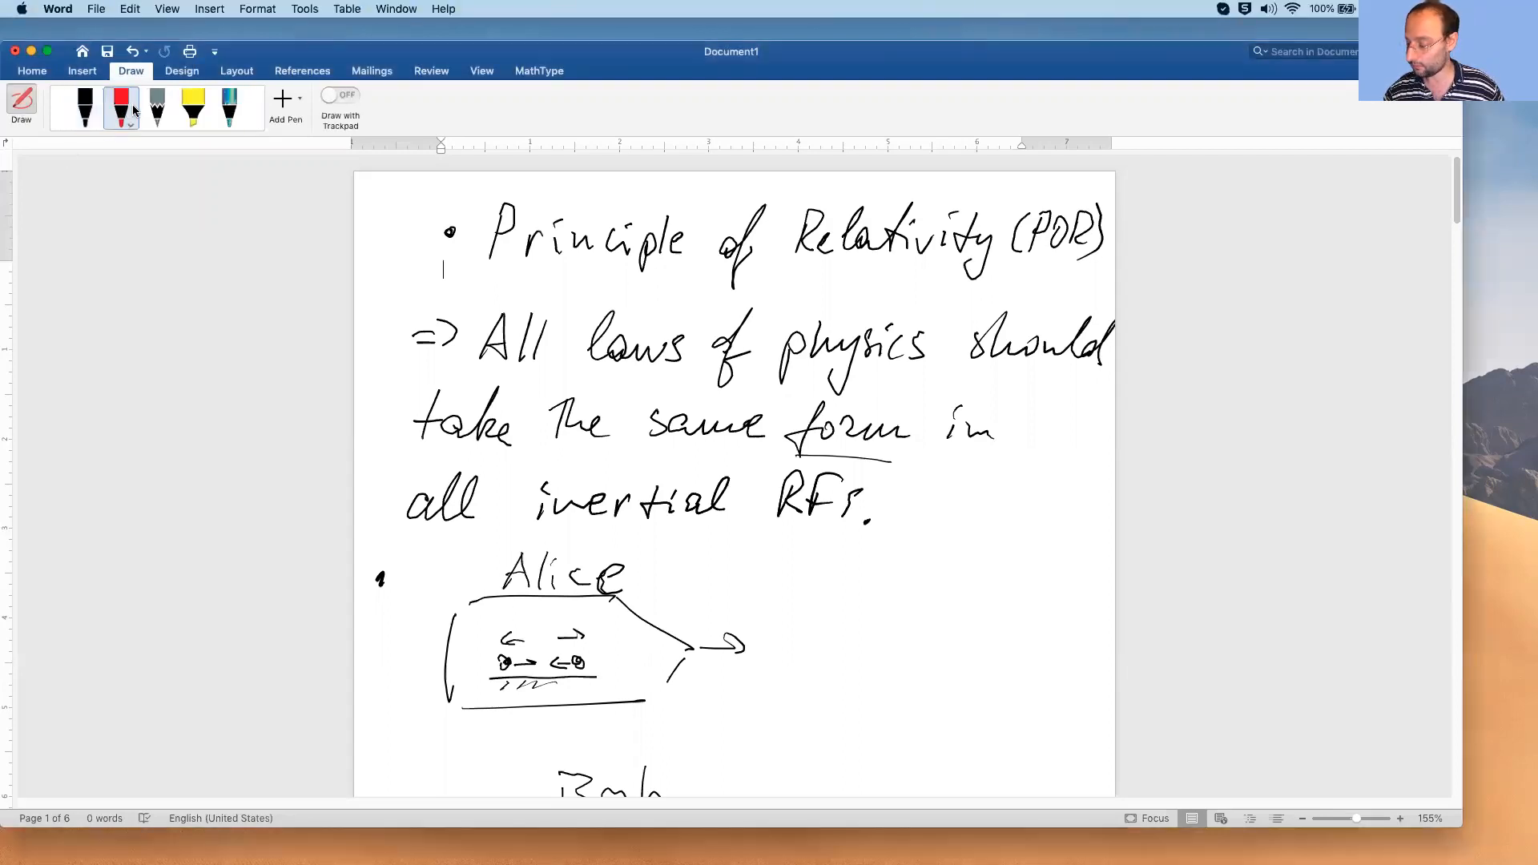
drag(471, 270, 682, 262)
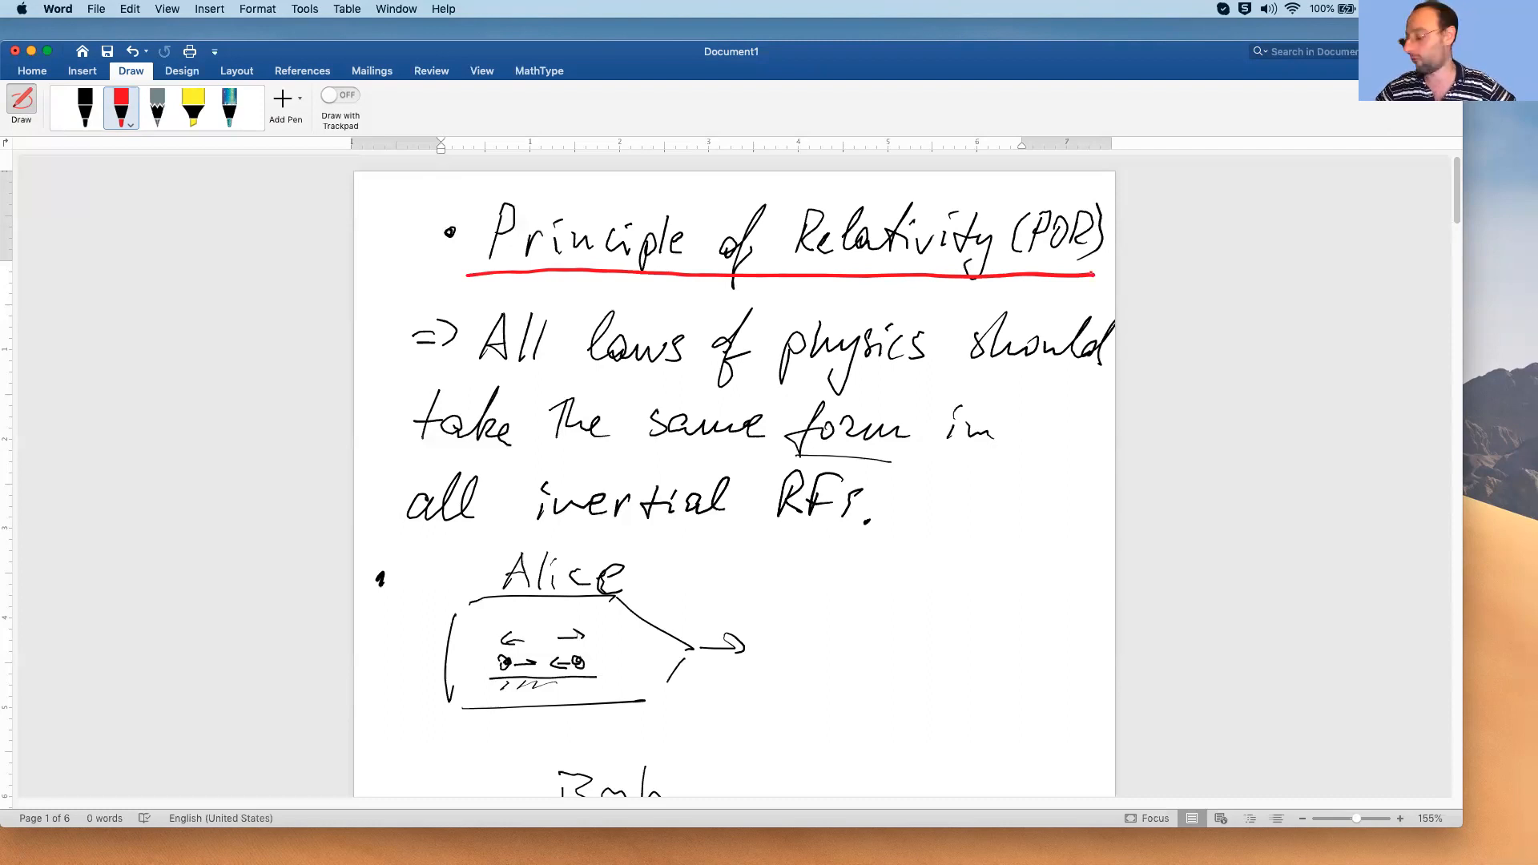
Switch the pen back to black ink, ready to circle the word 'form'.
click(86, 106)
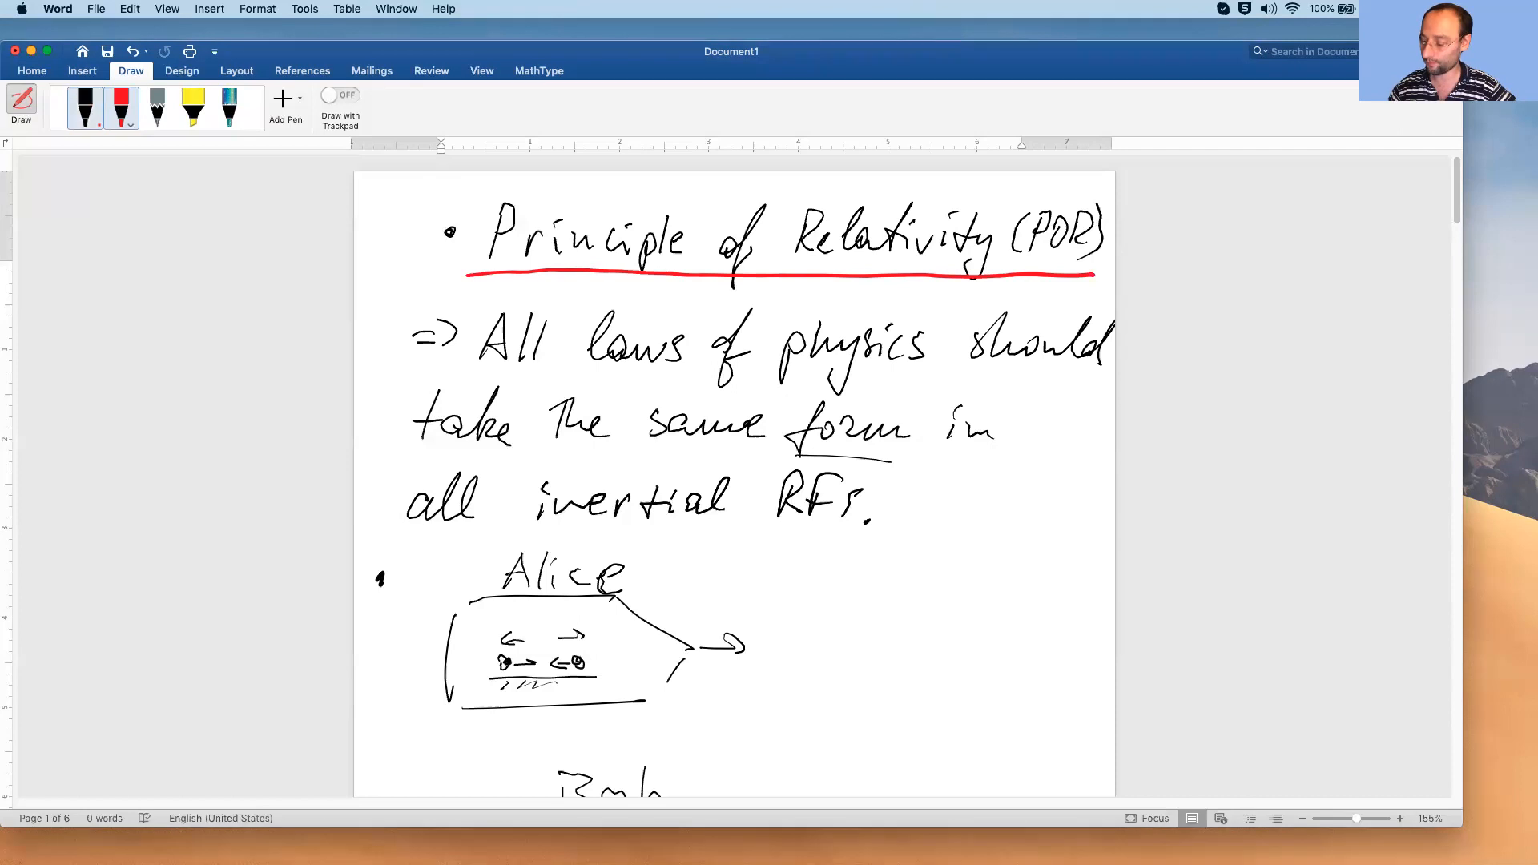
click(84, 108)
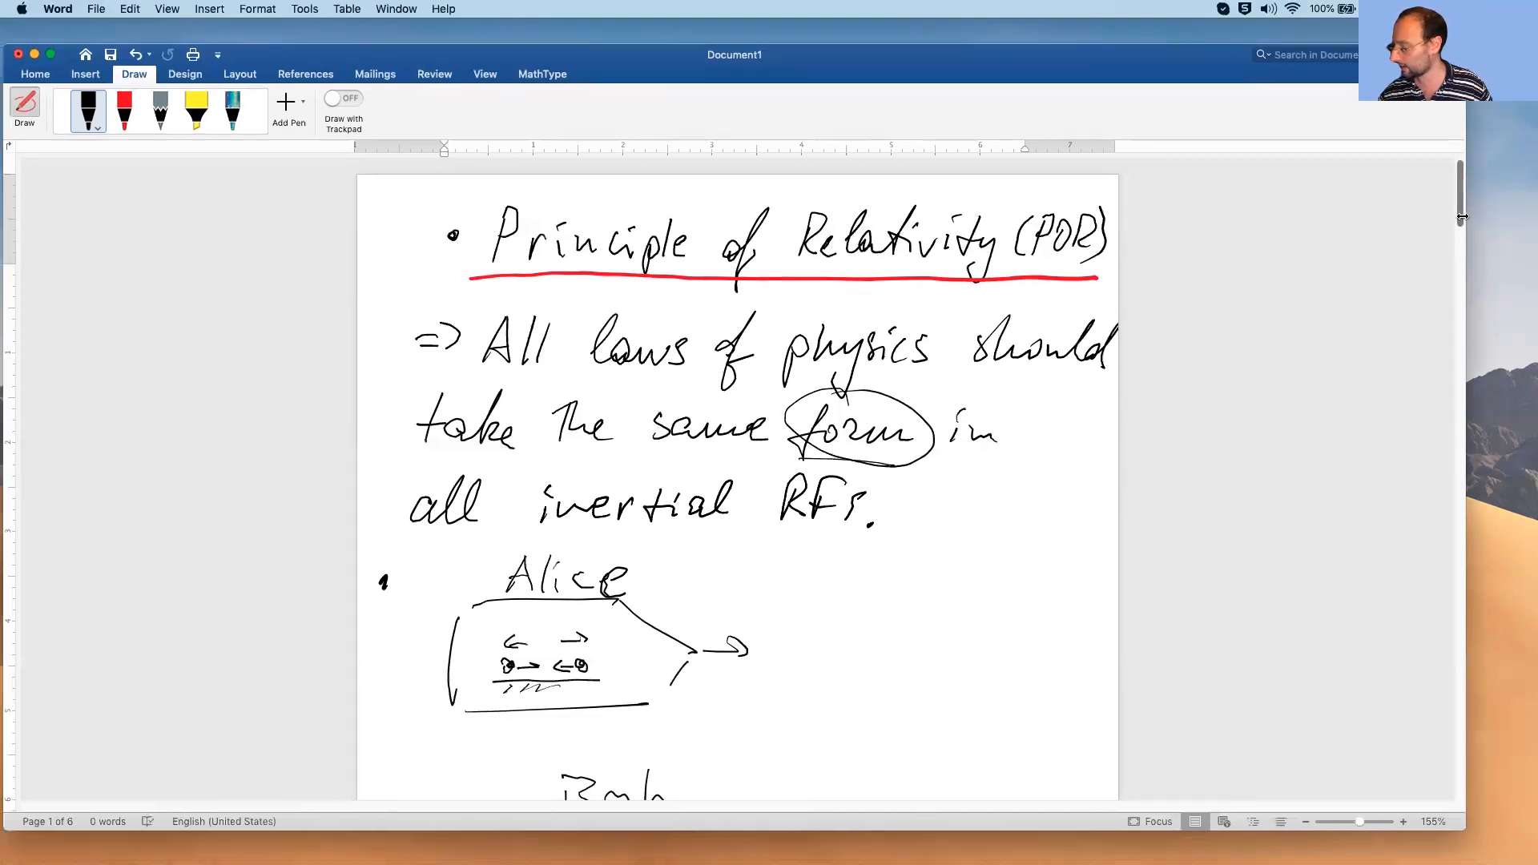
scroll(down, 3)
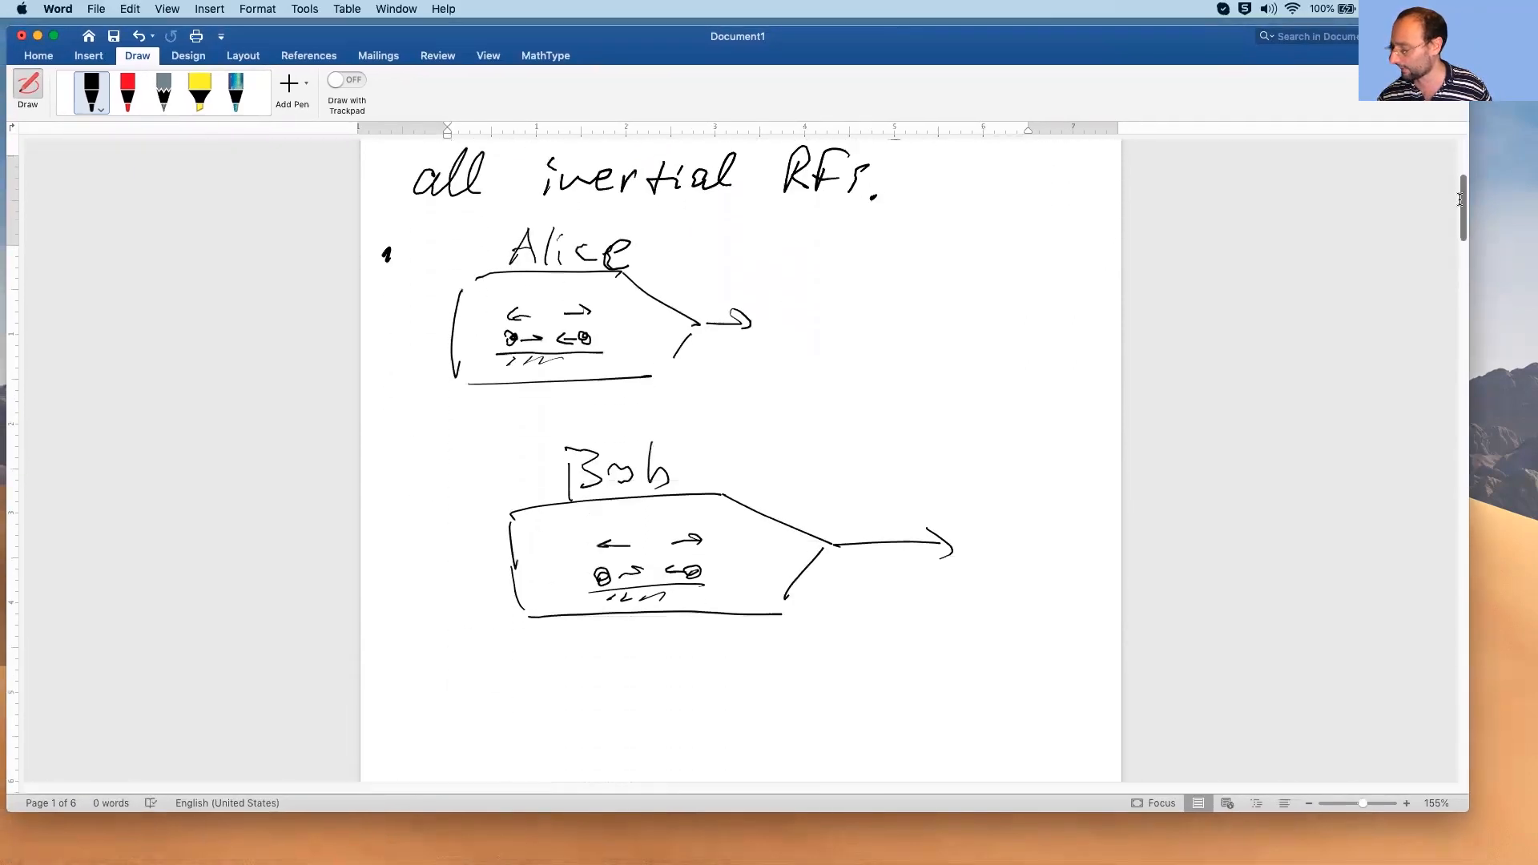
scroll(up, 3)
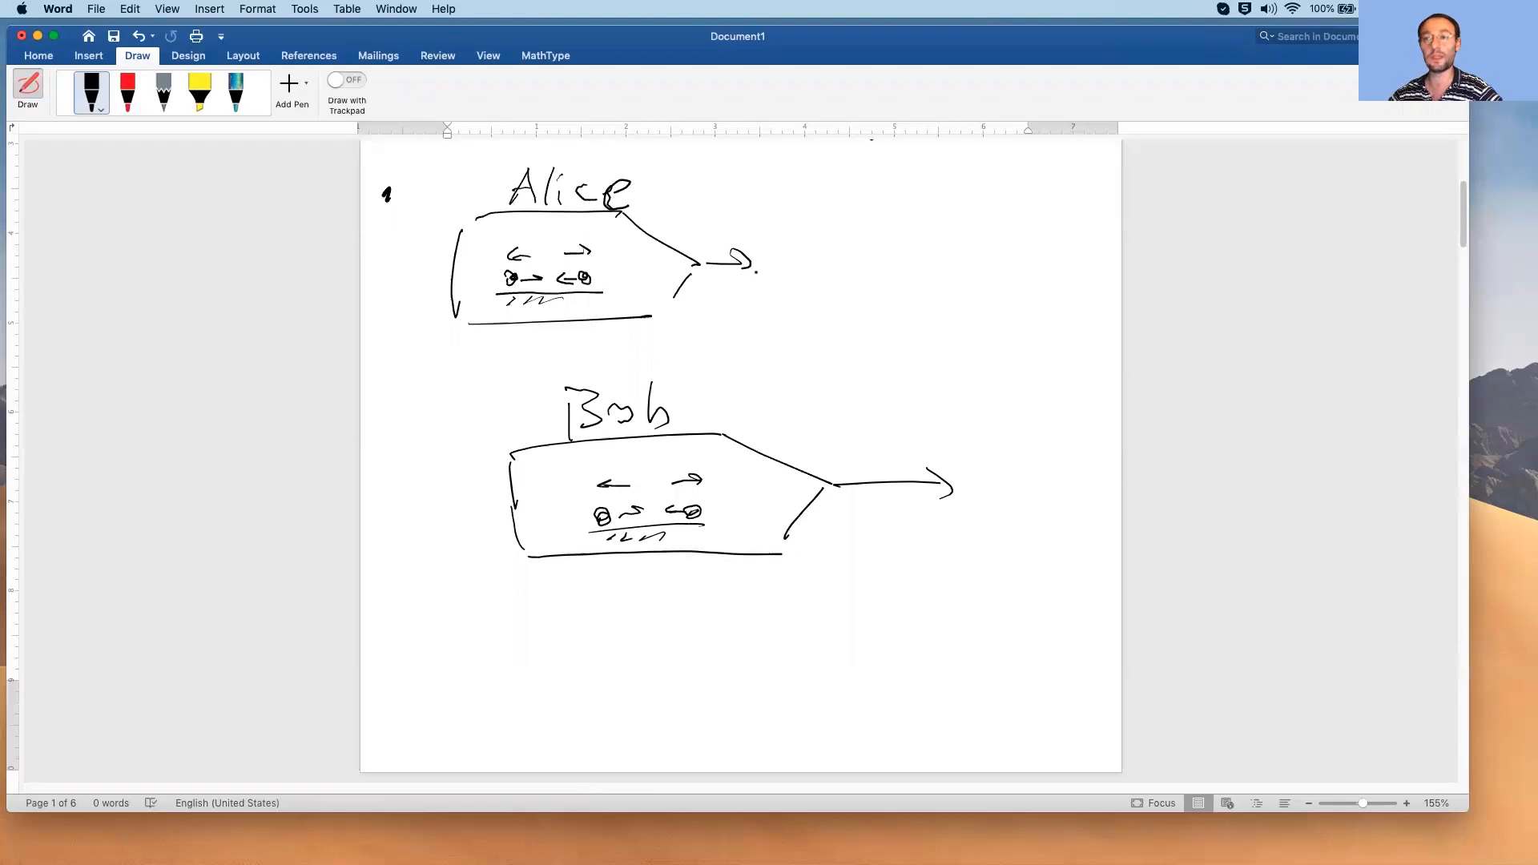
click(966, 490)
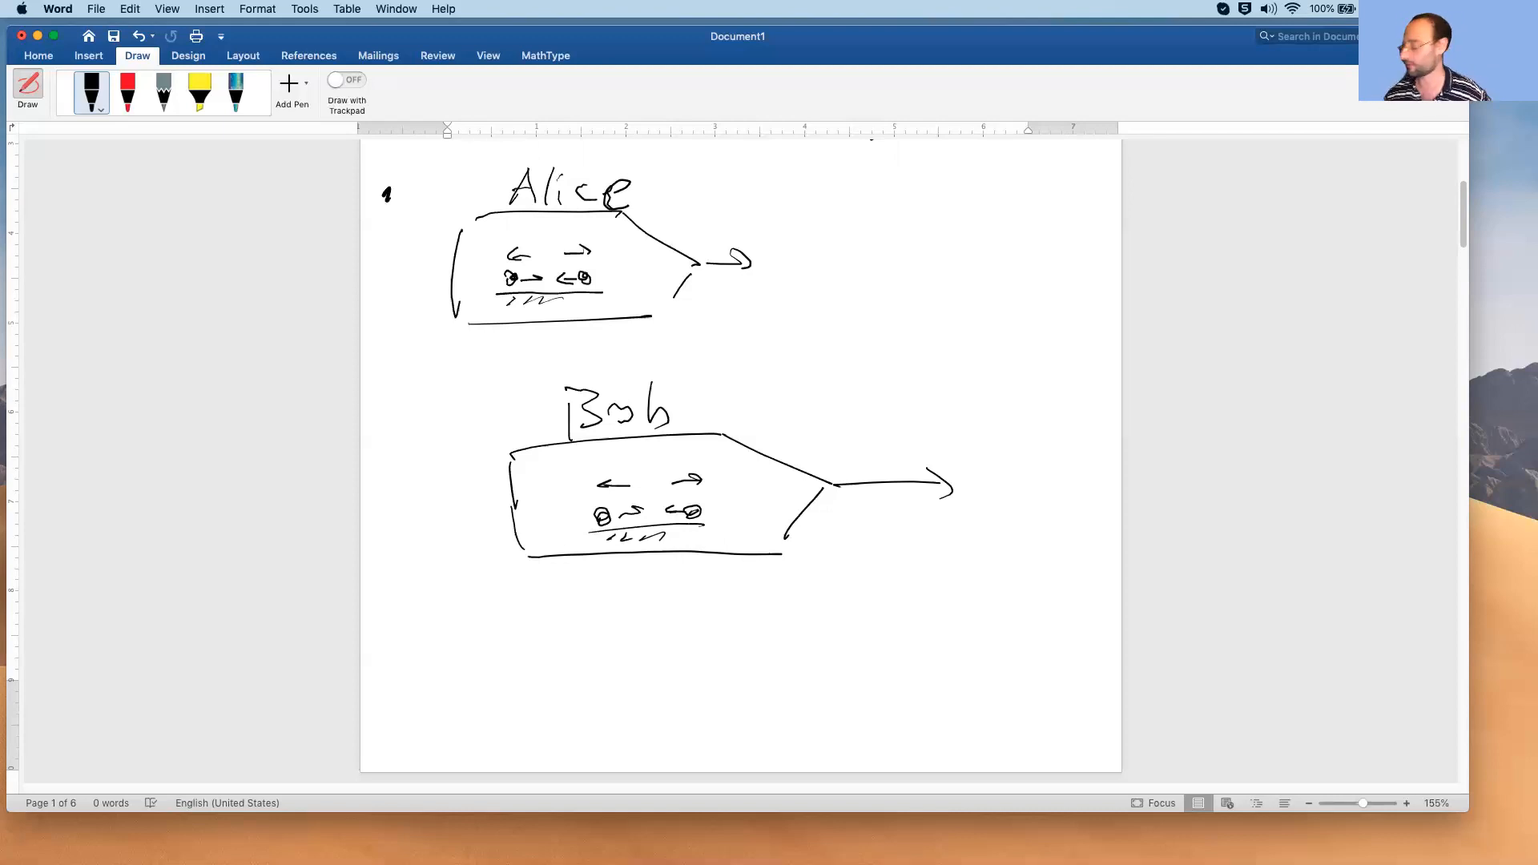
scroll(down, 3)
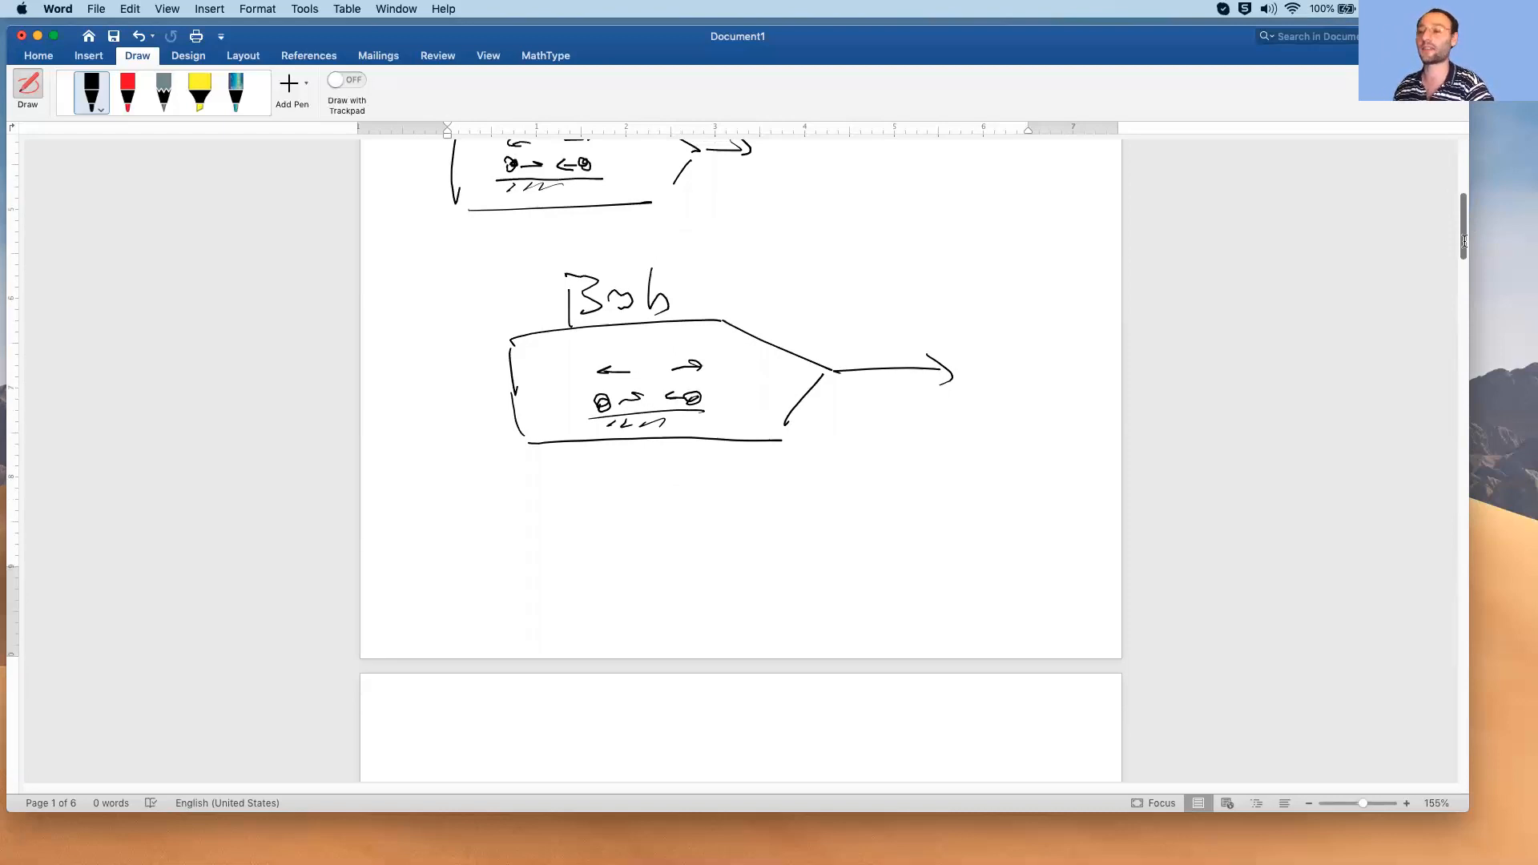
scroll(down, 3)
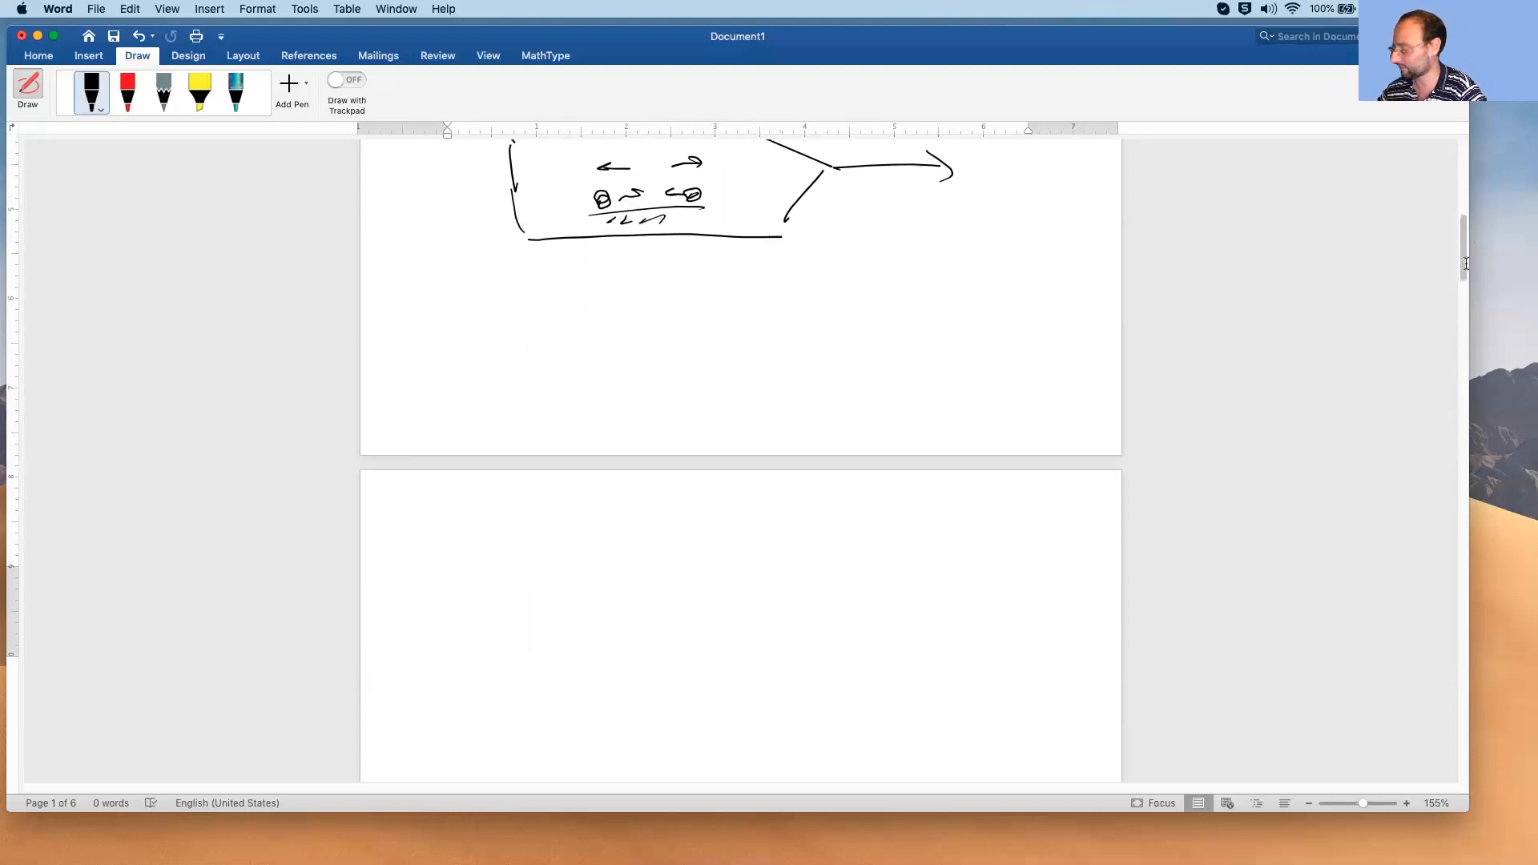